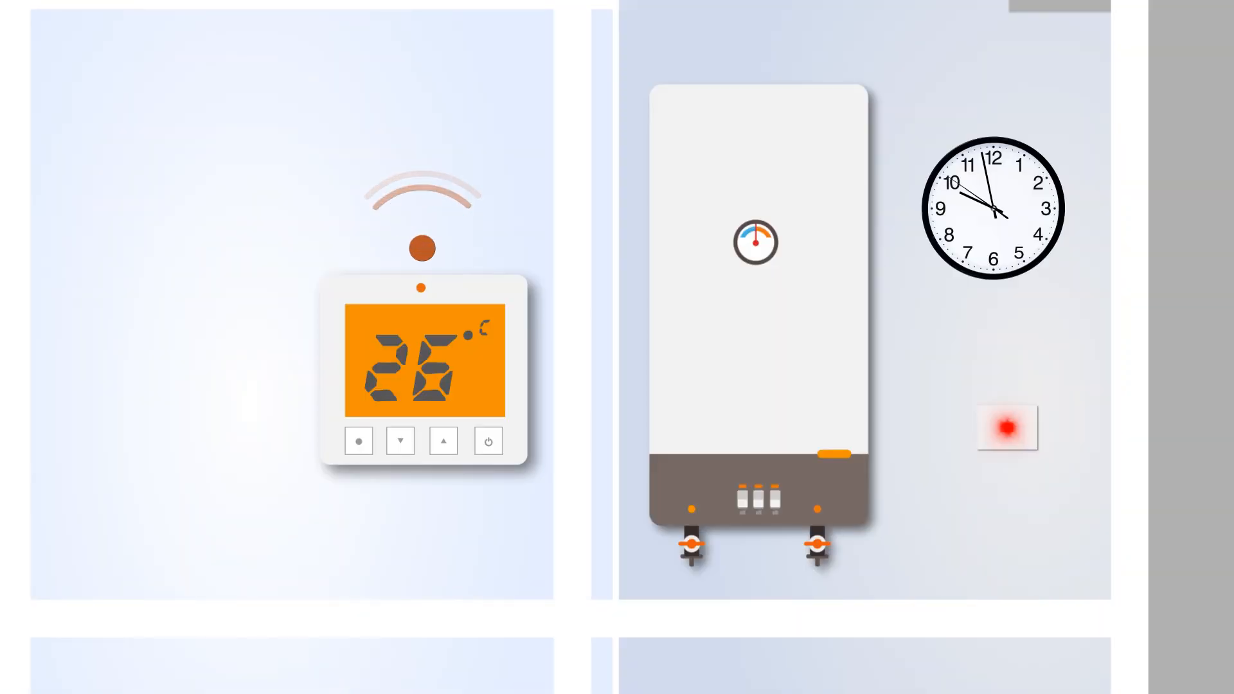
click(443, 440)
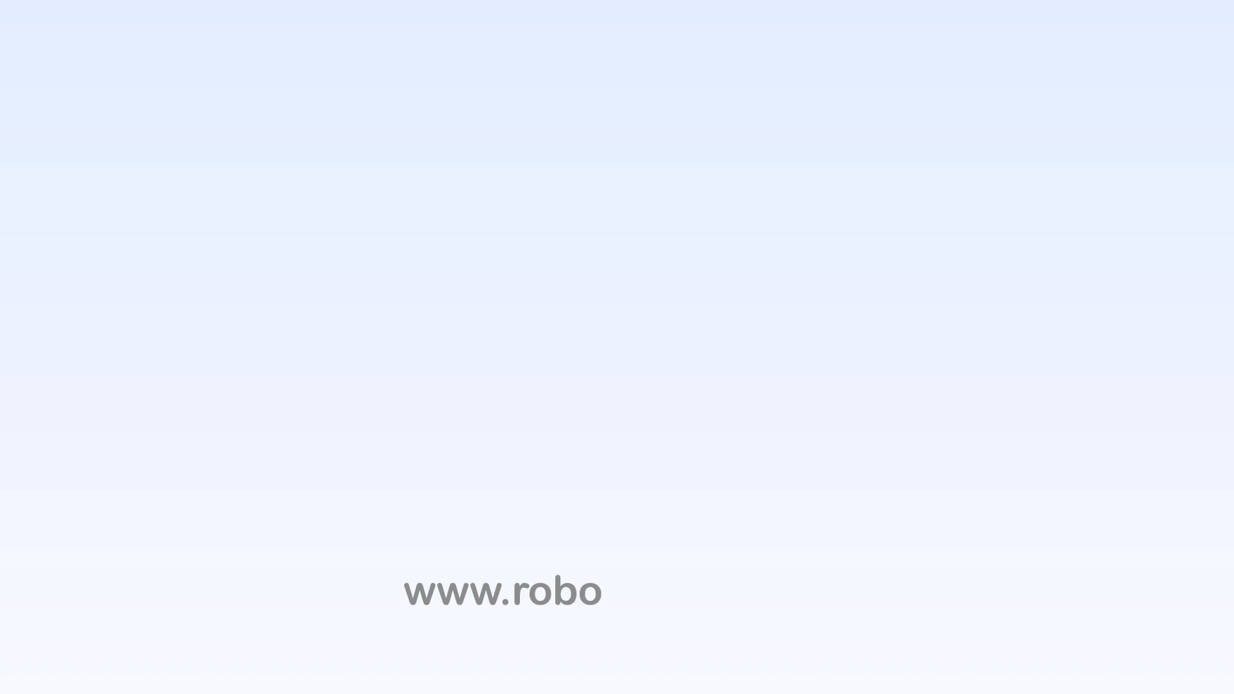
text(tinaico.com)
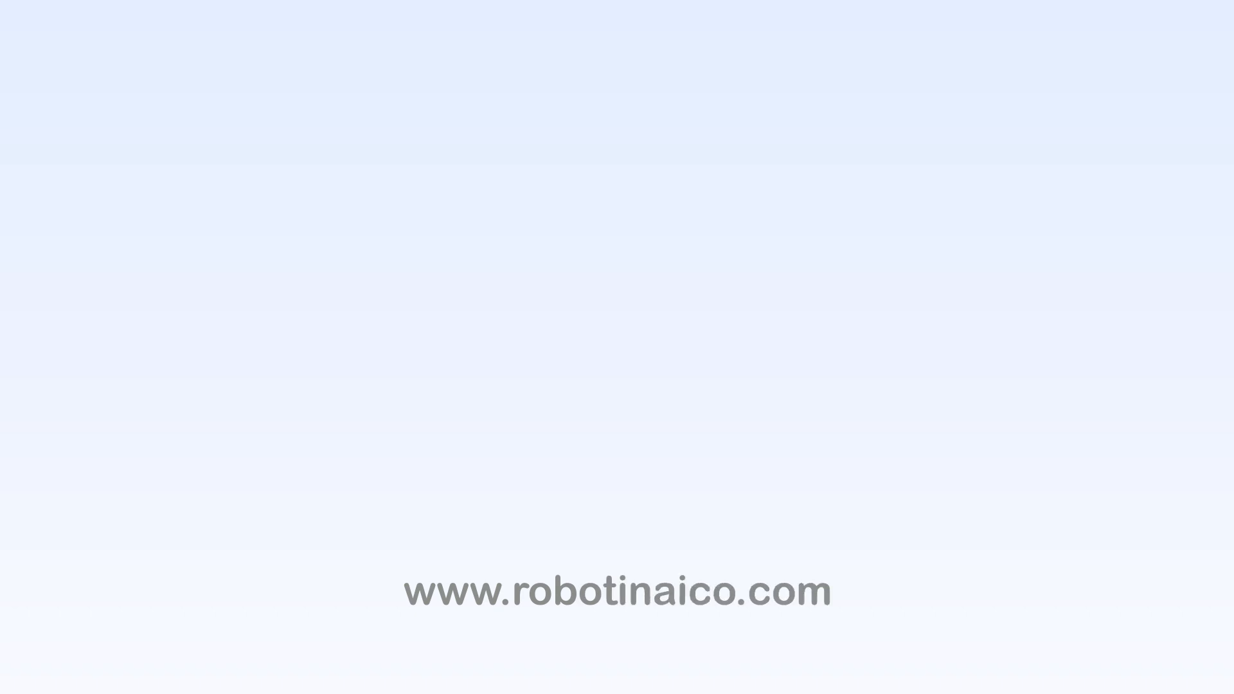